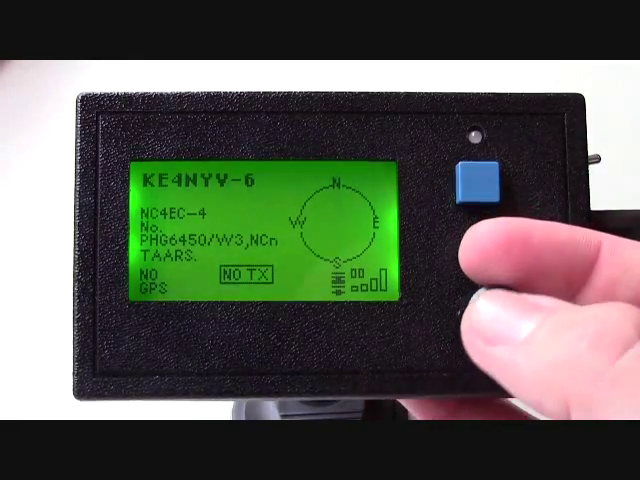
left_click(480, 178)
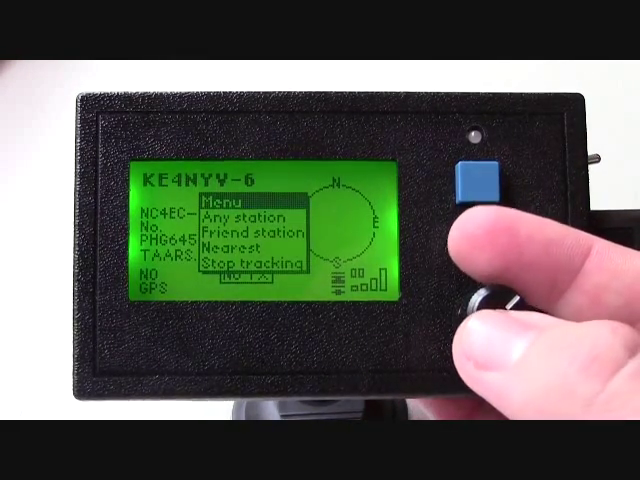